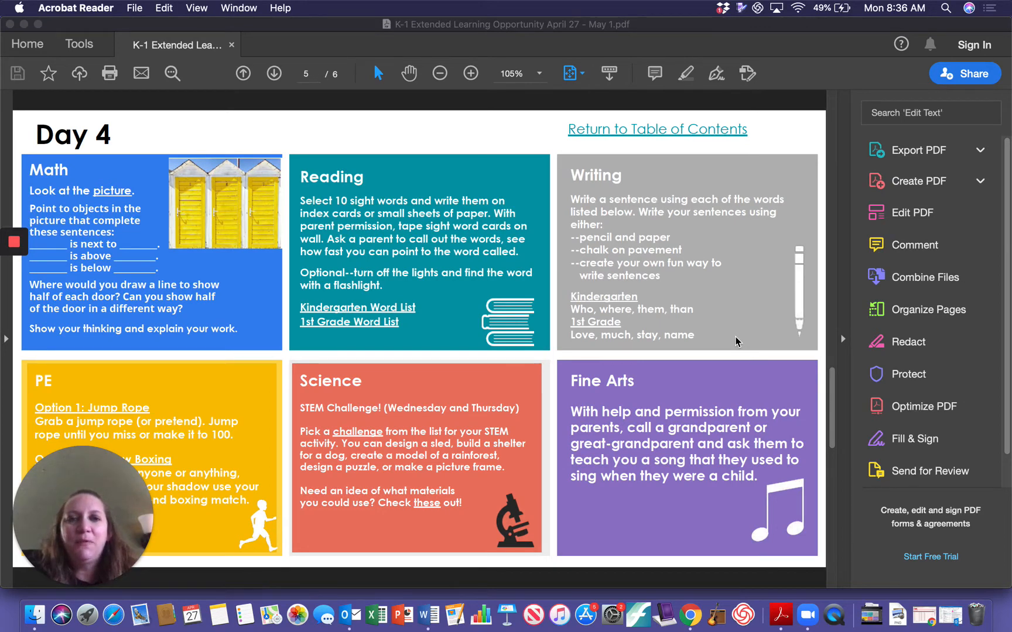
pyautogui.moveTo(719, 440)
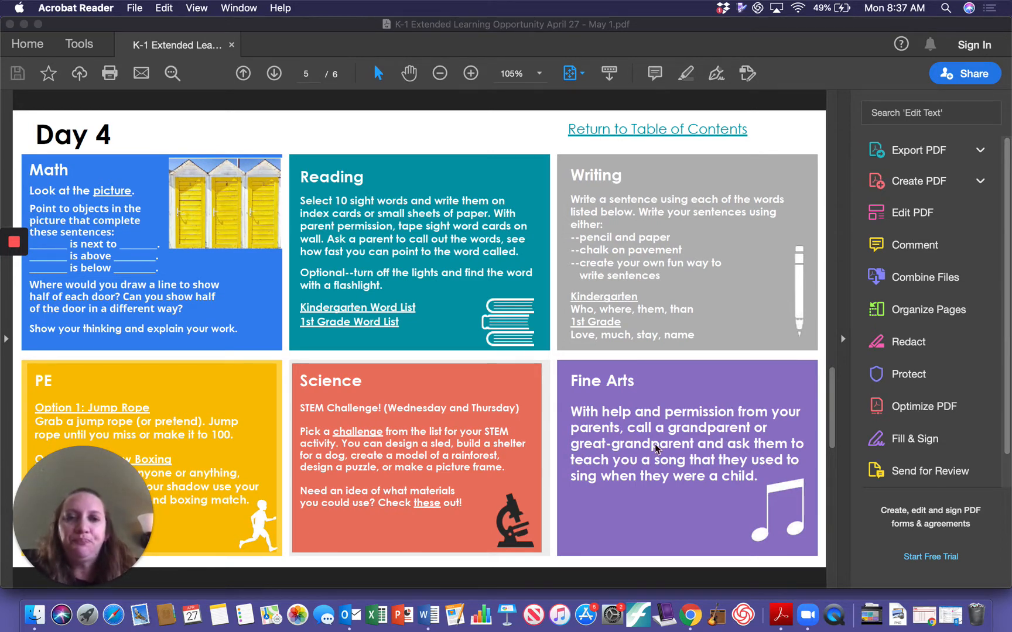
pyautogui.moveTo(710, 422)
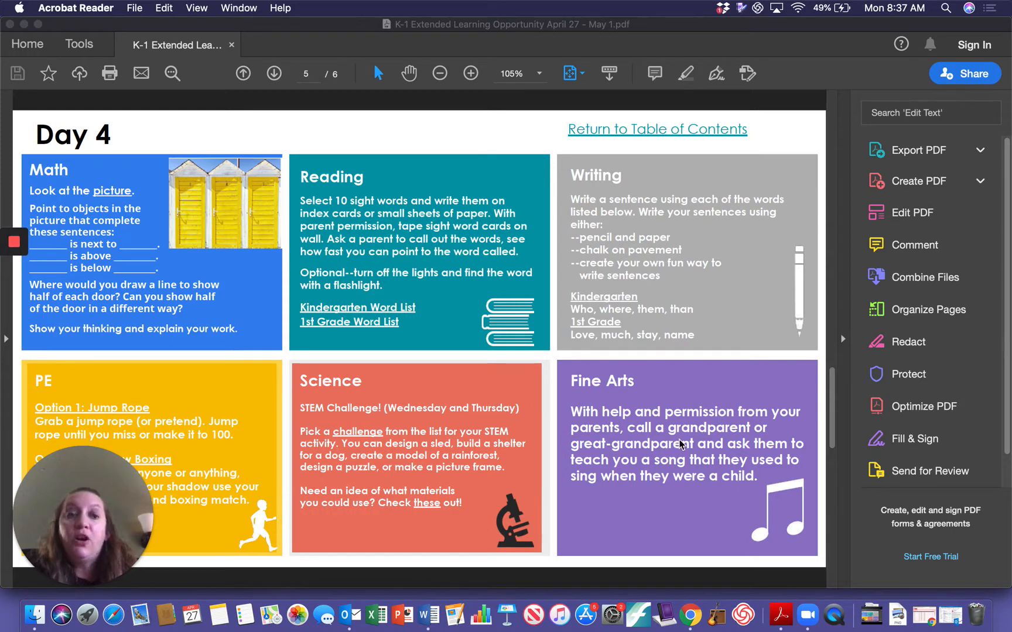
pyautogui.moveTo(703, 453)
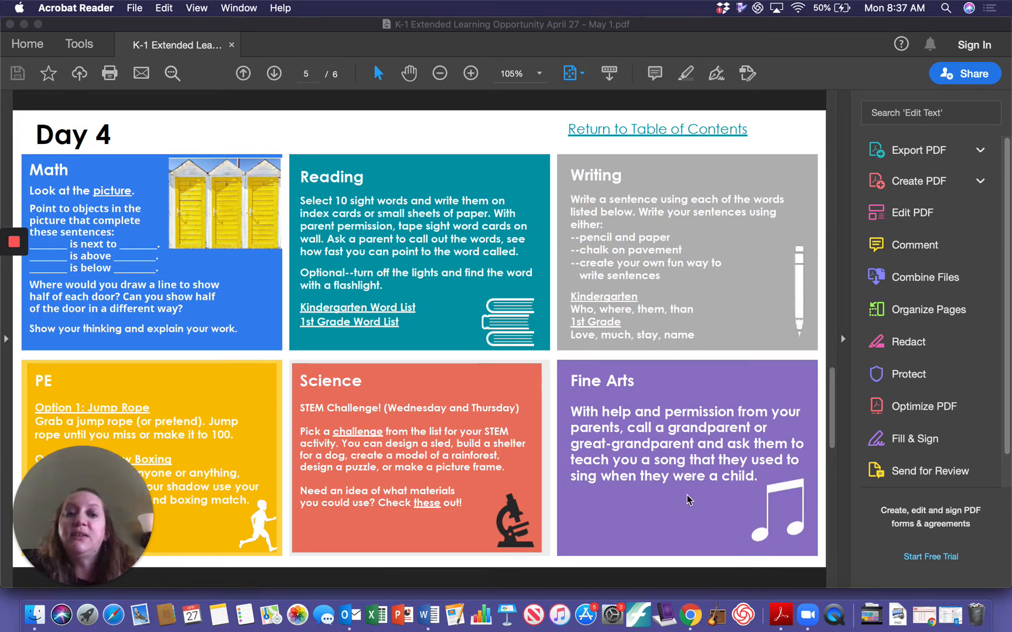
pyautogui.moveTo(709, 501)
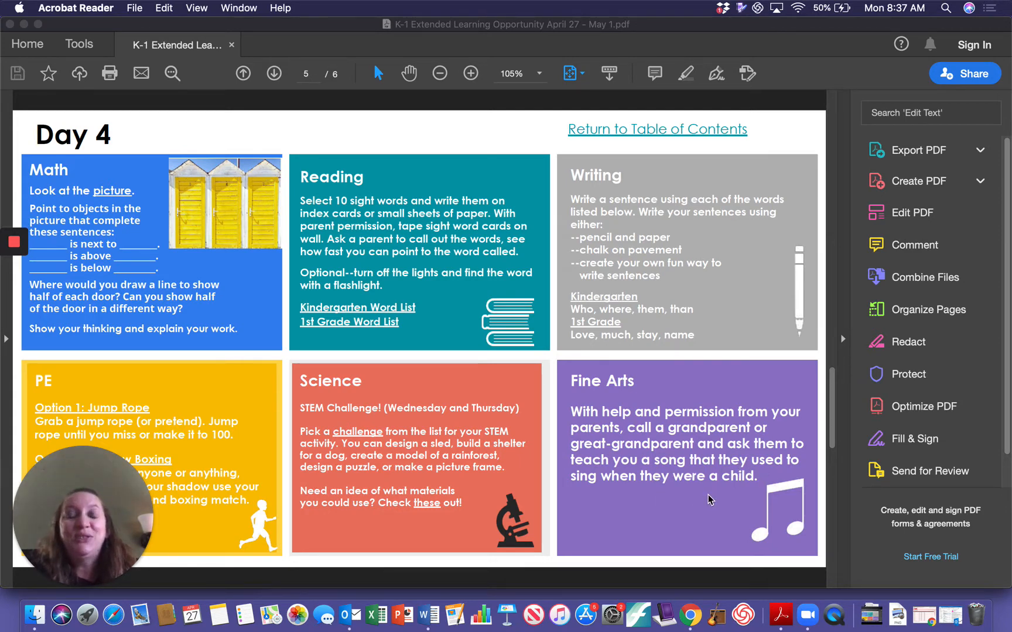